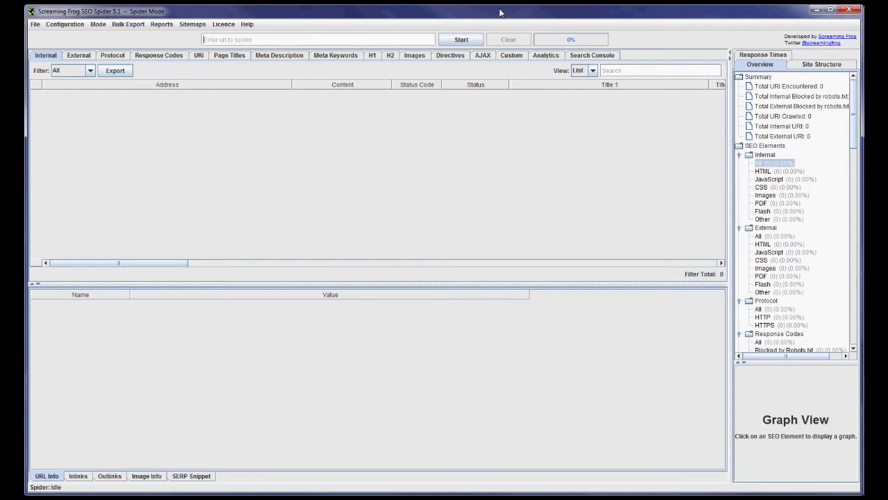
mouse_move(253, 180)
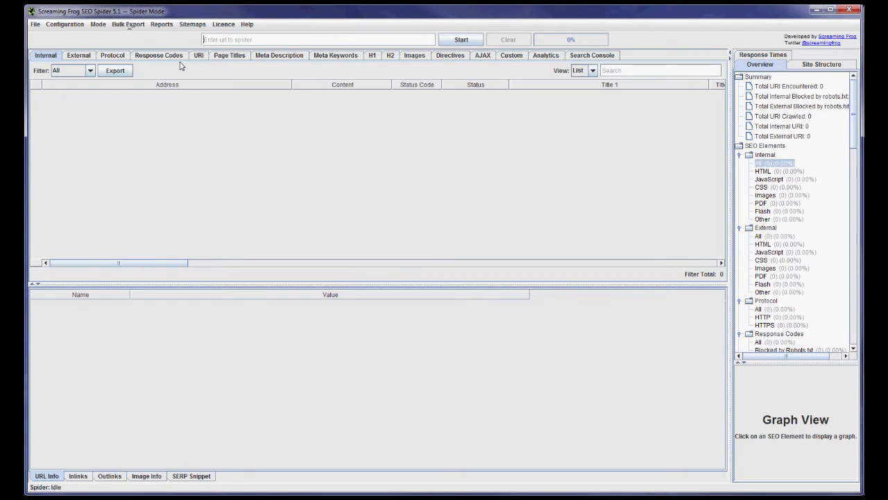
mouse_move(127, 40)
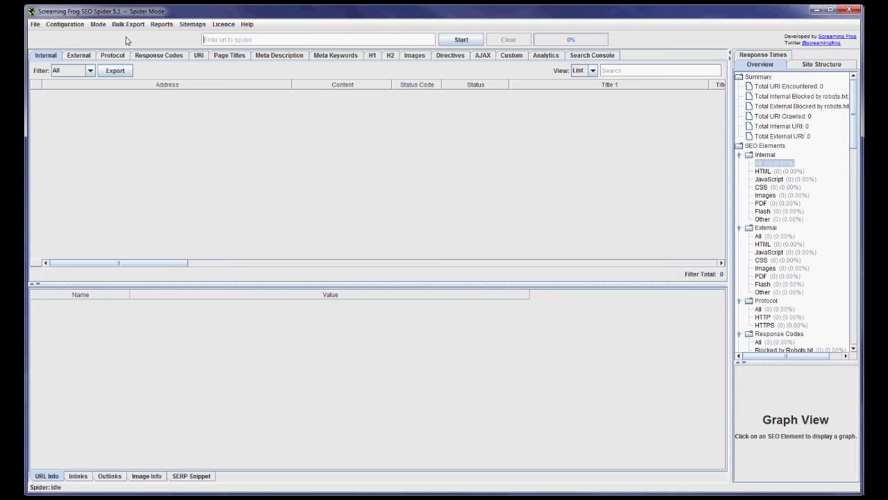
Step: Enter tastyplacement.com as the URL to spider and start the crawl
click(97, 23)
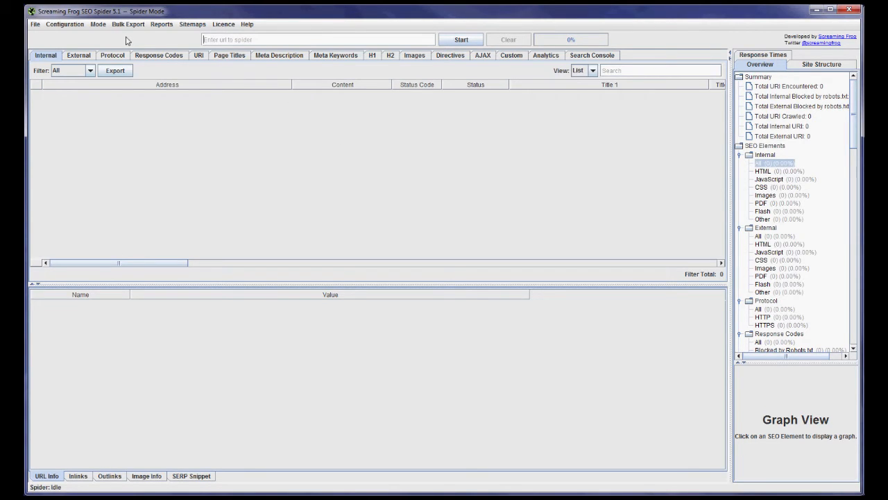
click(98, 23)
text(tastyplacement.com)
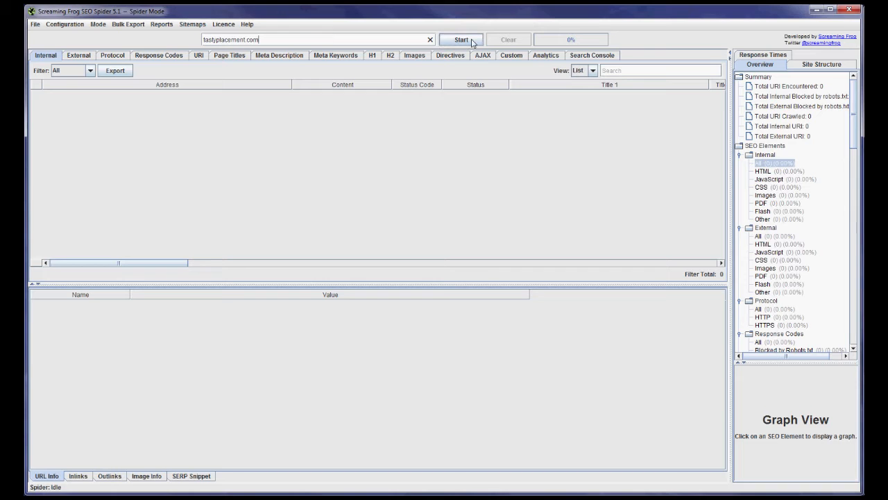
click(461, 40)
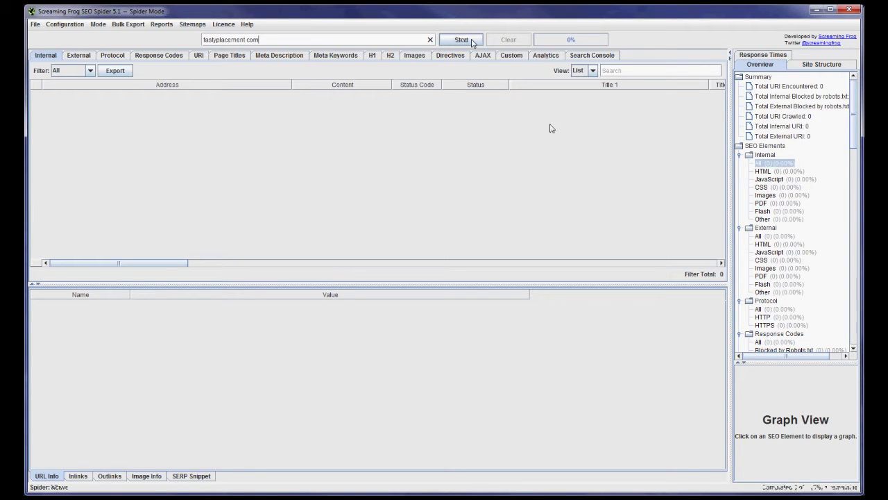
click(461, 39)
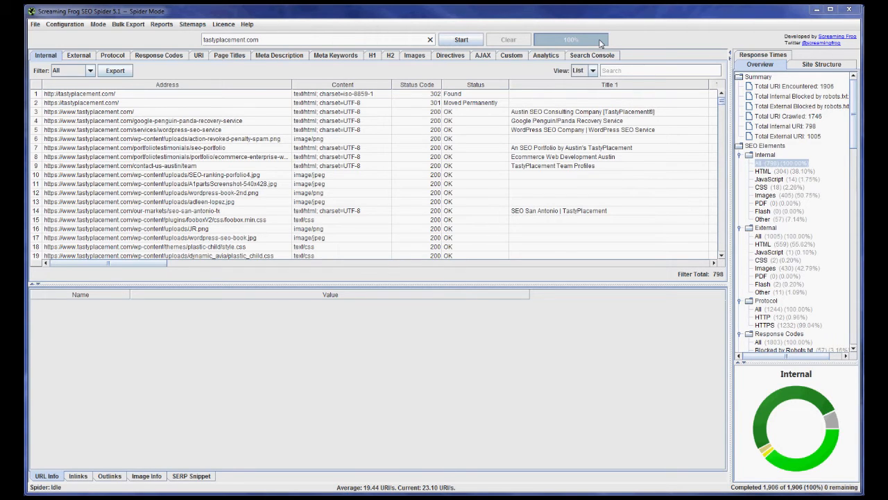
mouse_move(587, 131)
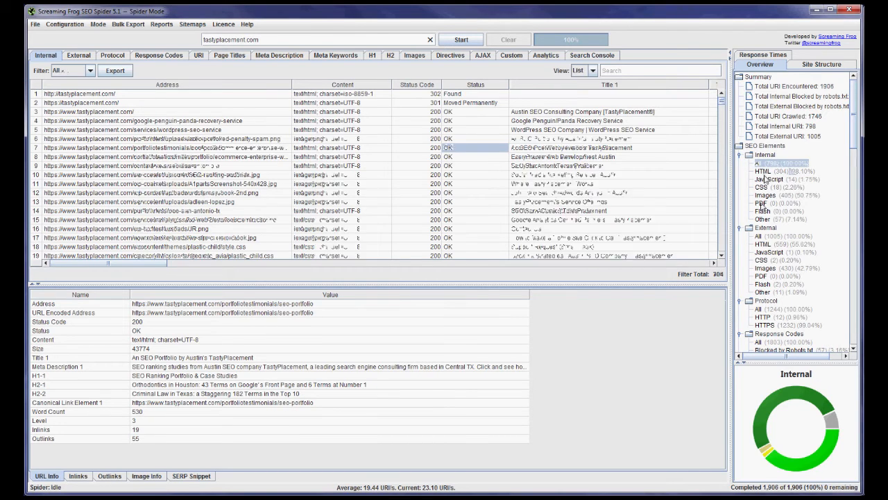
Step: View the 304 internal HTML pages, then filter the crawl to the 405 internal images
click(763, 171)
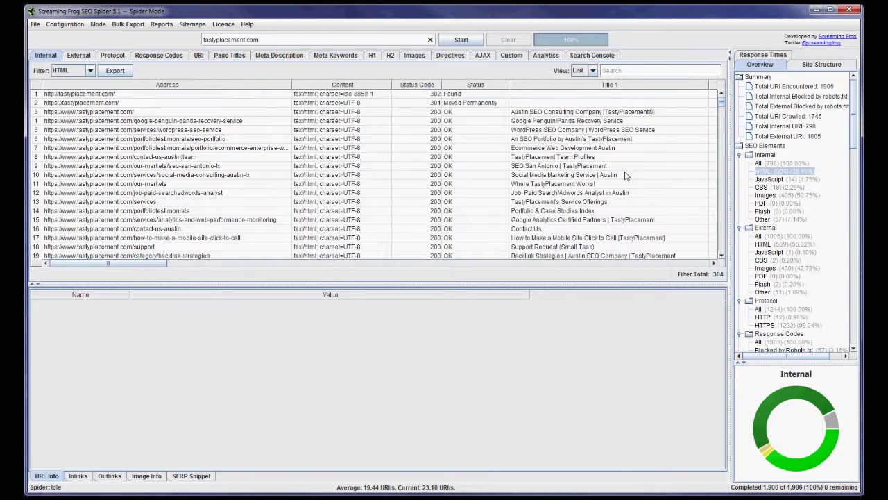
scroll(down, 3)
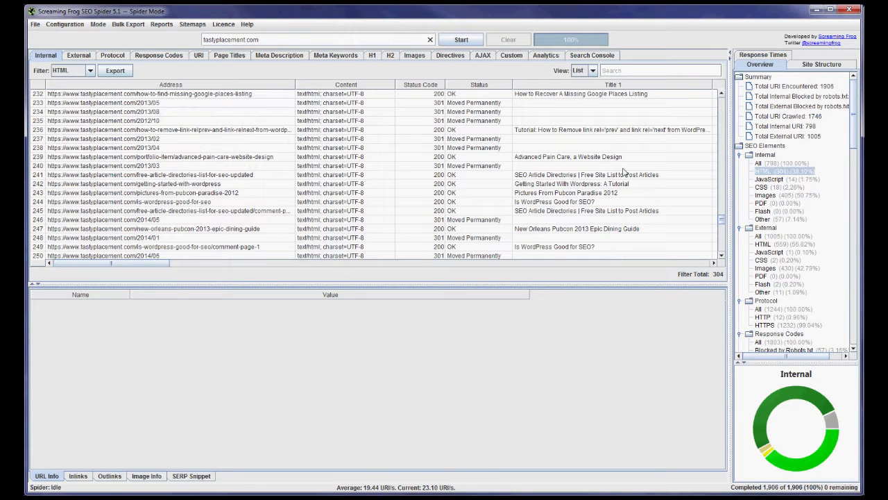
click(767, 195)
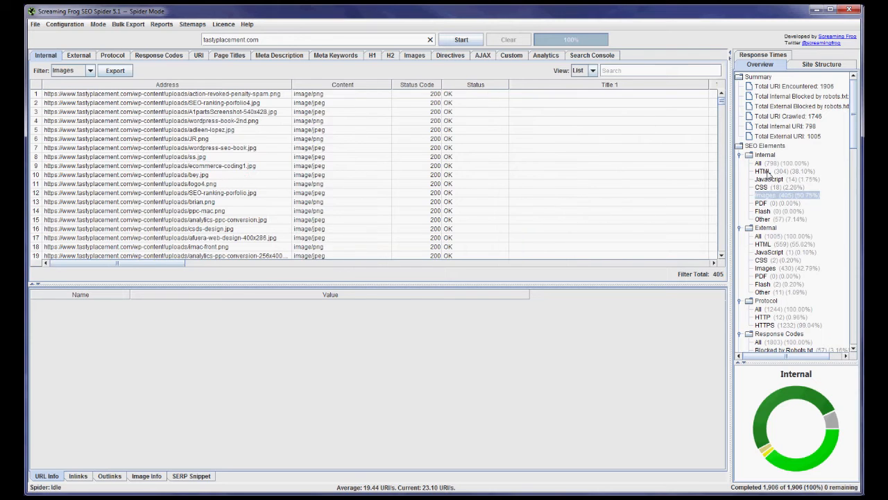
Step: Filter to internal HTML, select the pay-per-click case study page, and view its meta description columns
click(762, 170)
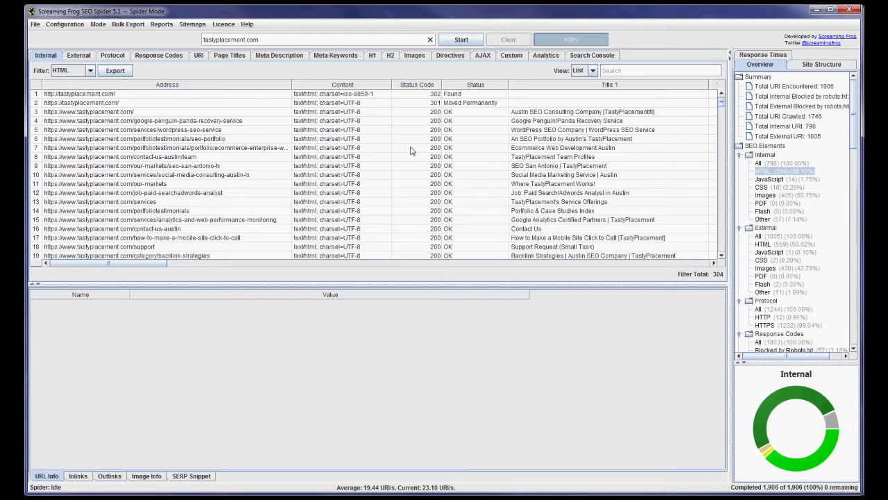
mouse_move(254, 101)
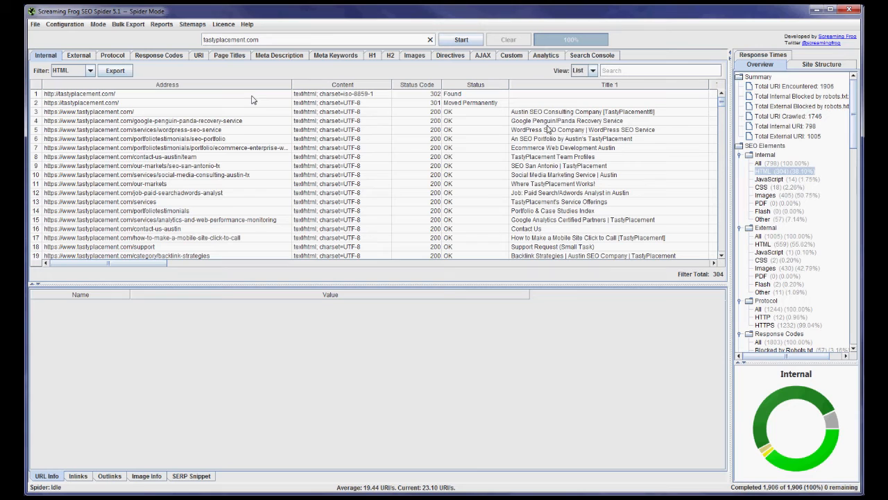
scroll(down, 3)
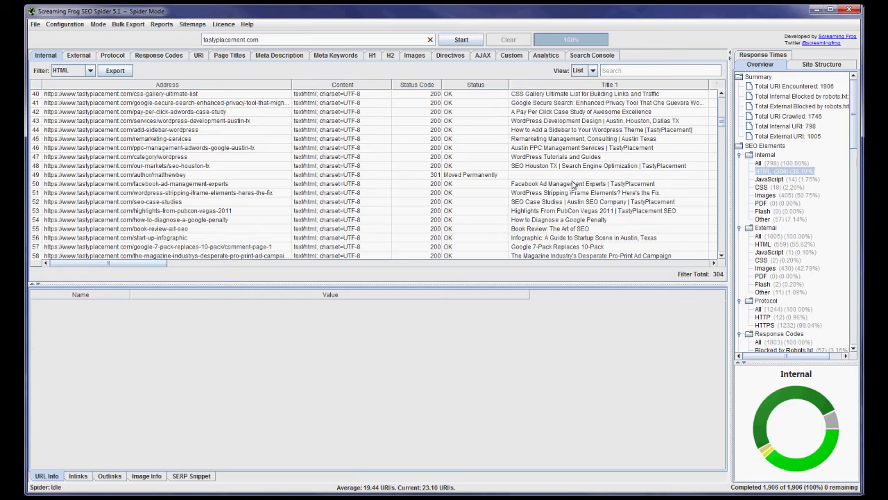
click(166, 112)
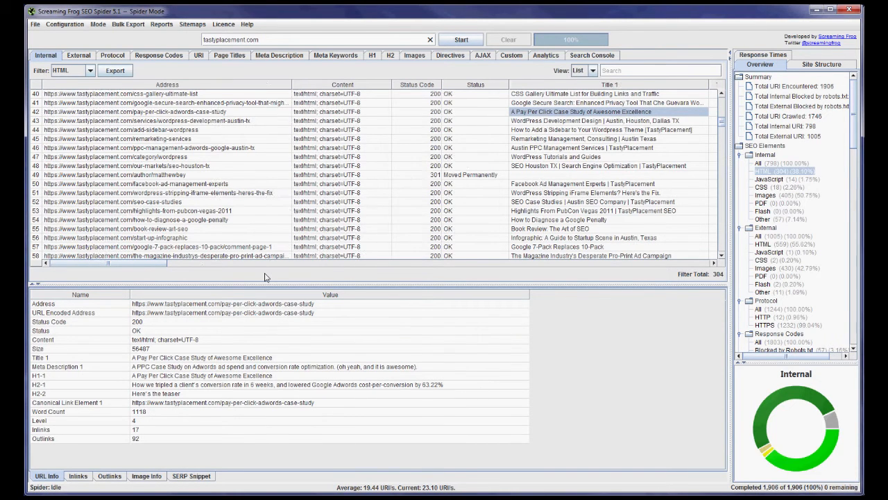
scroll(right, 3)
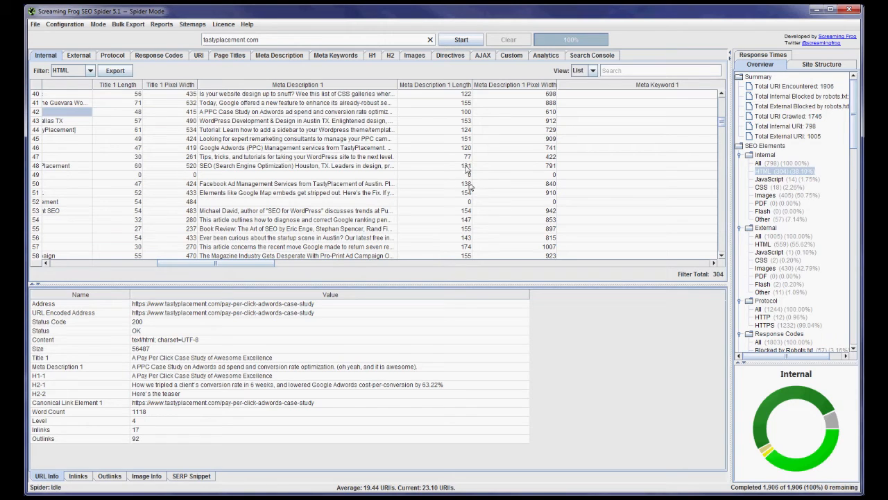
mouse_move(333, 218)
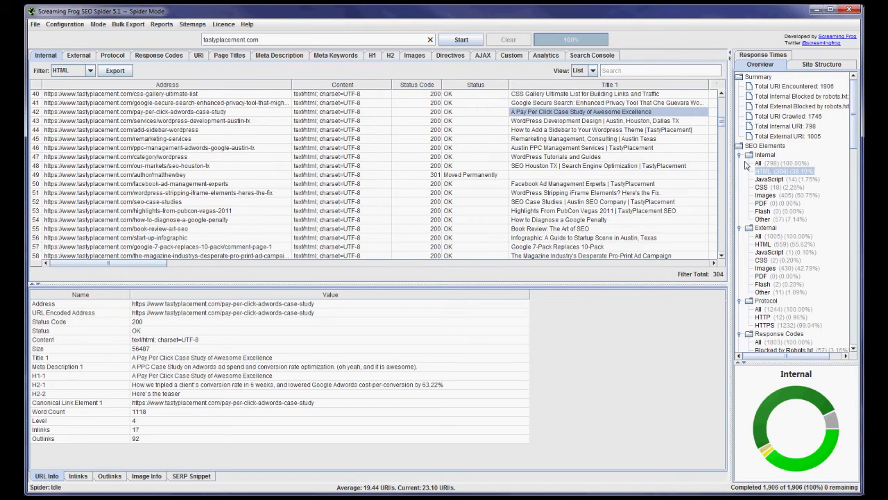
mouse_move(599, 152)
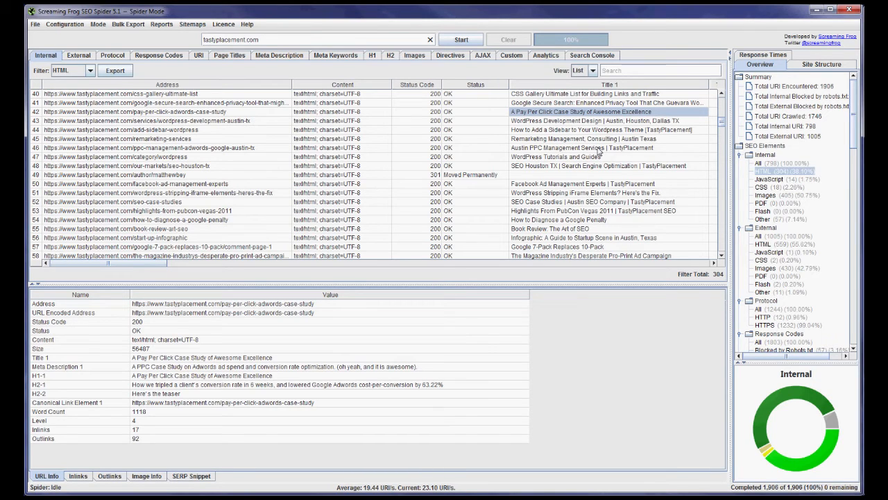
mouse_move(504, 141)
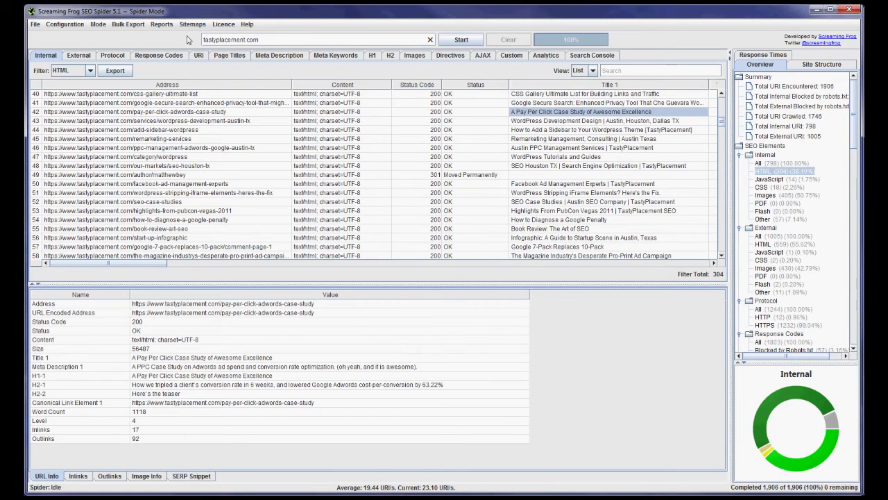
Step: Open the Sitemaps menu
click(192, 24)
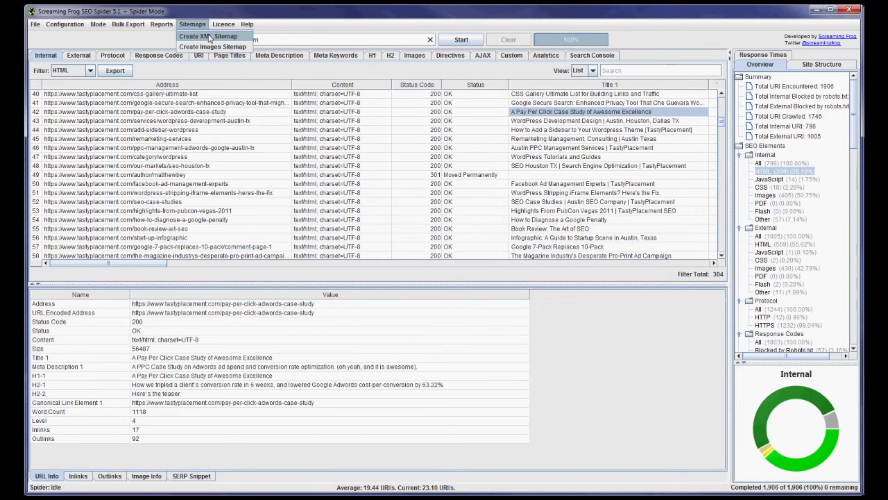
mouse_move(215, 41)
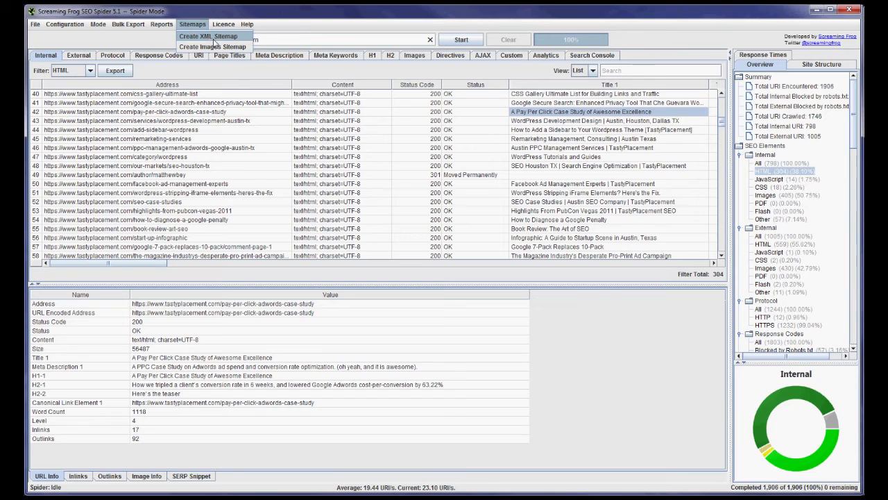
mouse_move(207, 36)
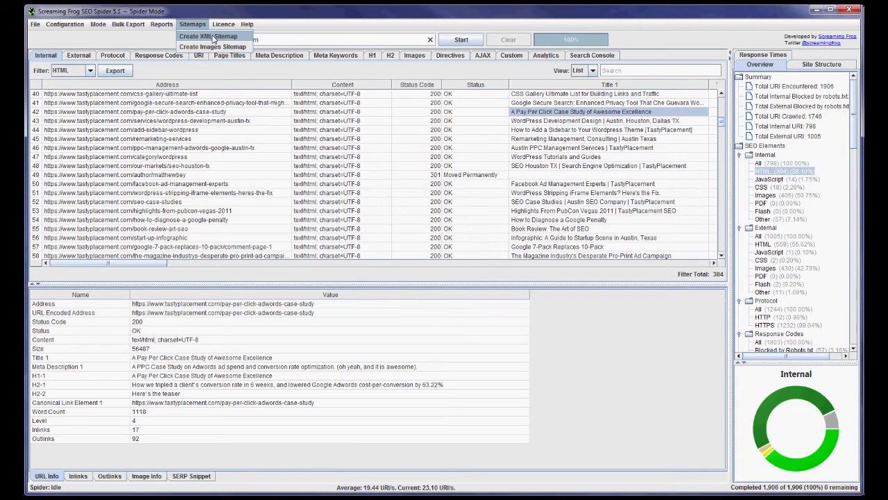
Step: Create an XML sitemap, reviewing its Last Modified, Priority and Images settings before continuing
click(207, 36)
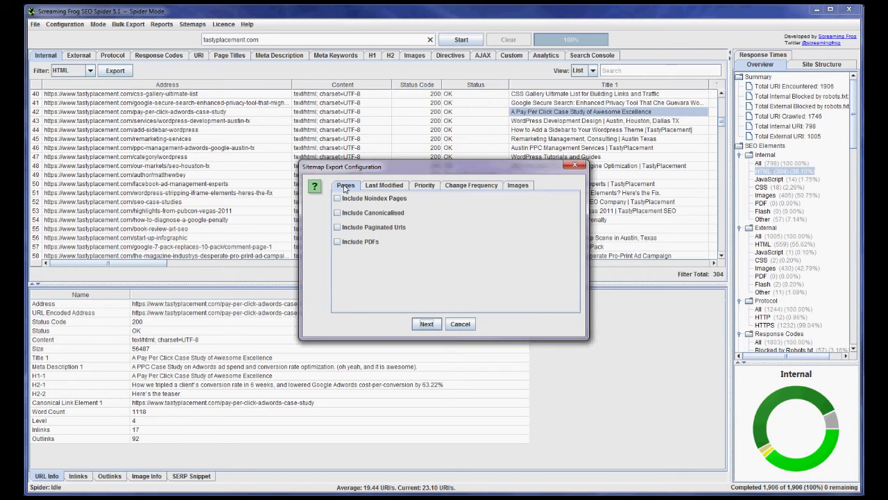
mouse_move(429, 207)
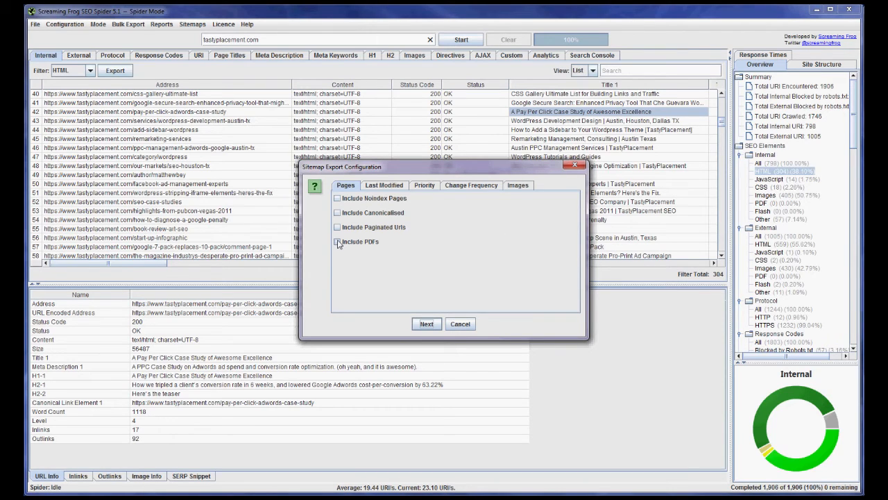
click(337, 241)
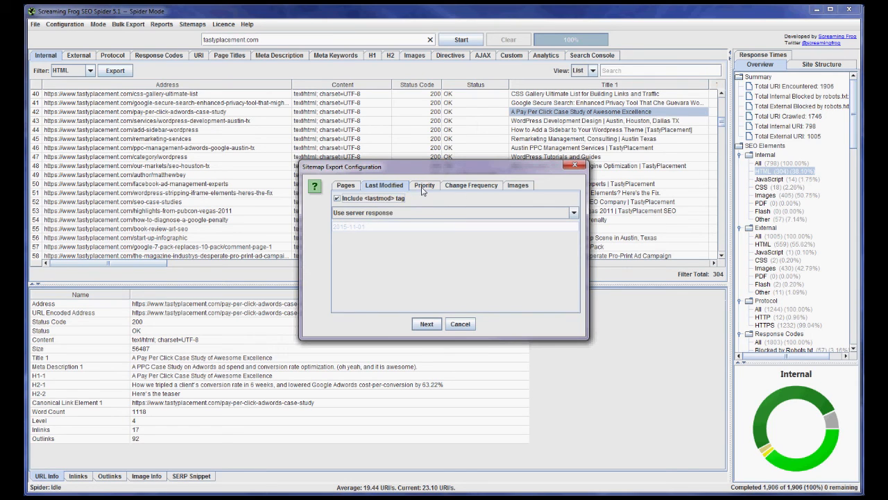
click(471, 185)
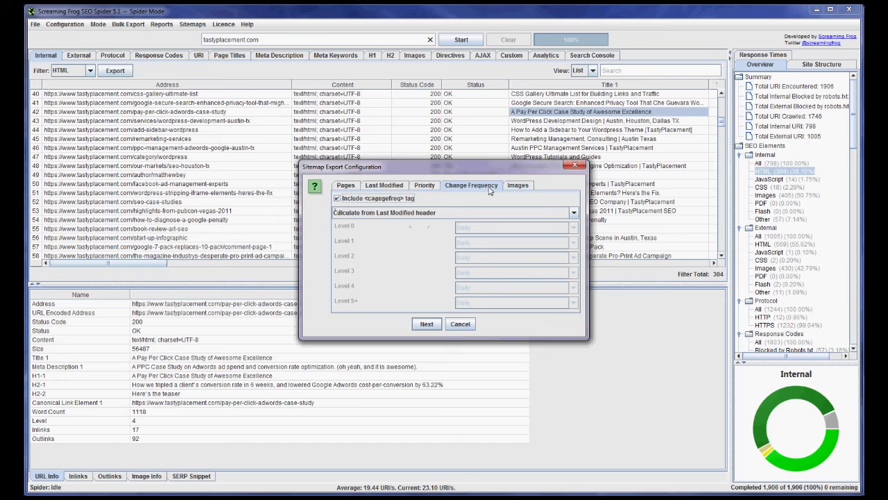
click(518, 185)
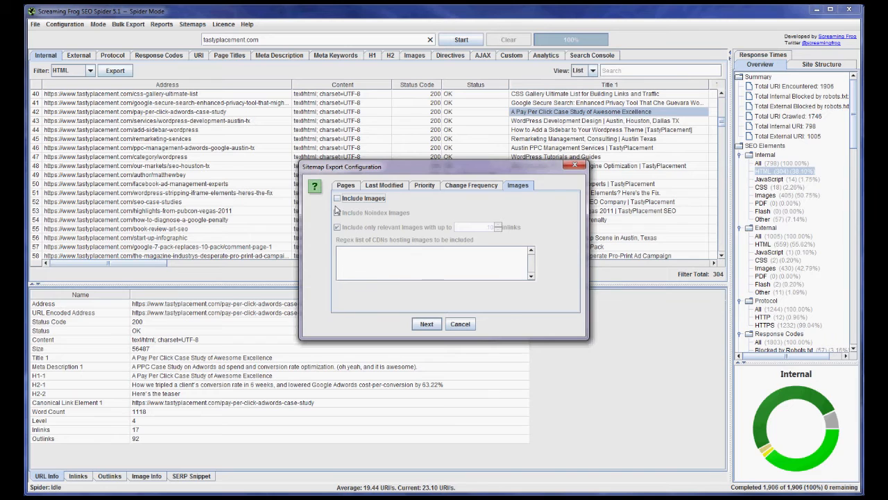
click(426, 323)
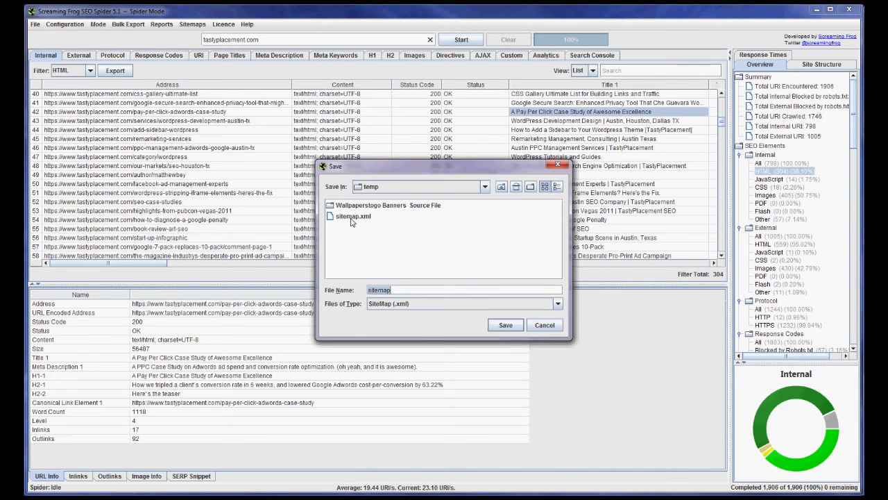
Step: Save the sitemap over the existing C:\temp\sitemap.xml and confirm the replacement
click(506, 325)
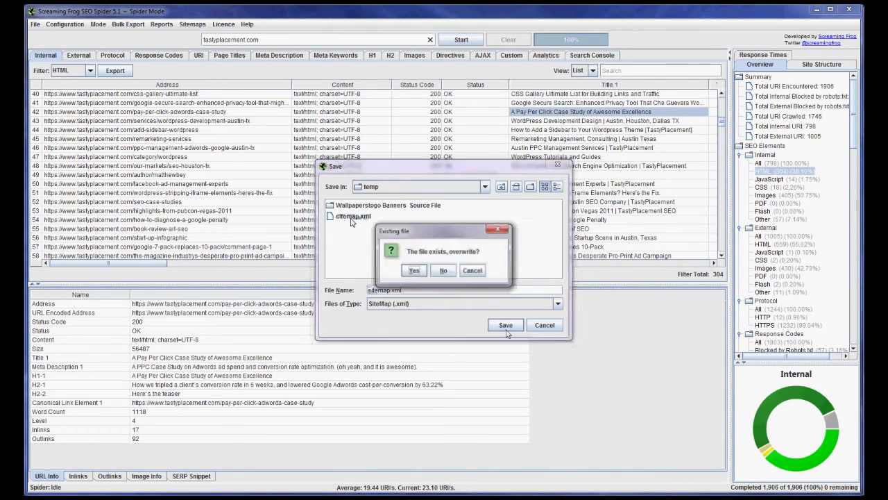
click(413, 270)
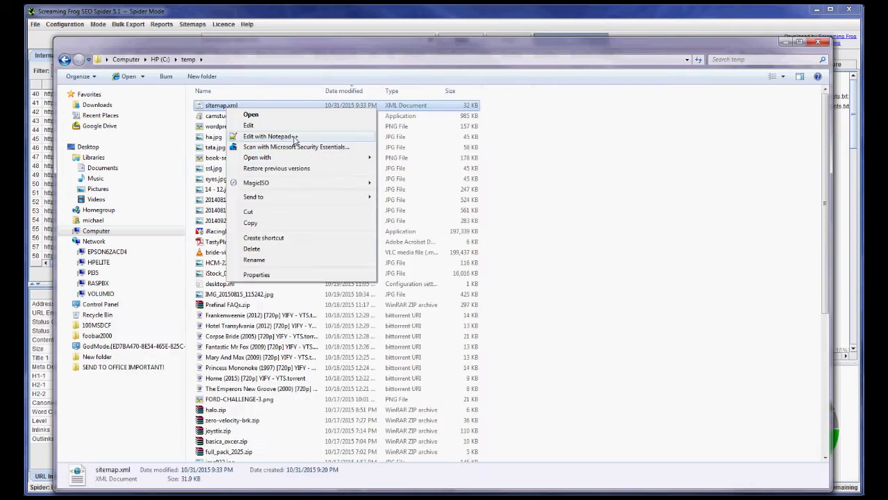
Step: Open C:\temp\sitemap.xml with Edit with Notepad++ from Explorer
click(267, 136)
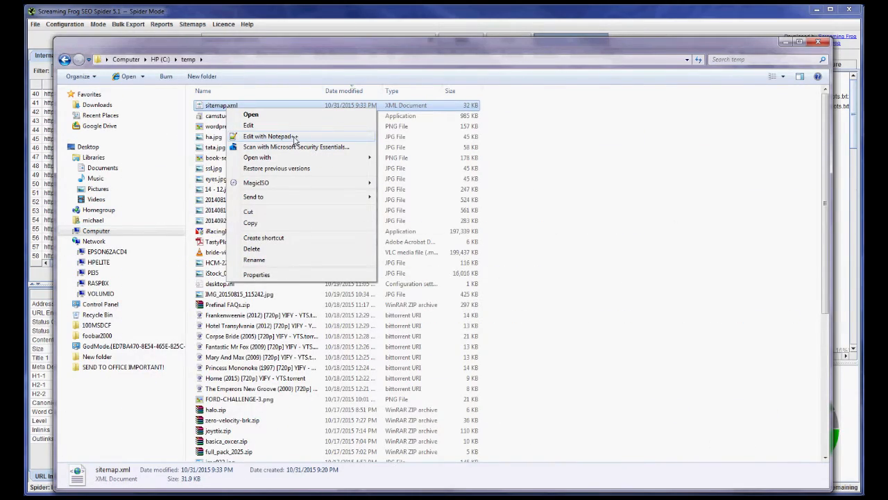
click(269, 137)
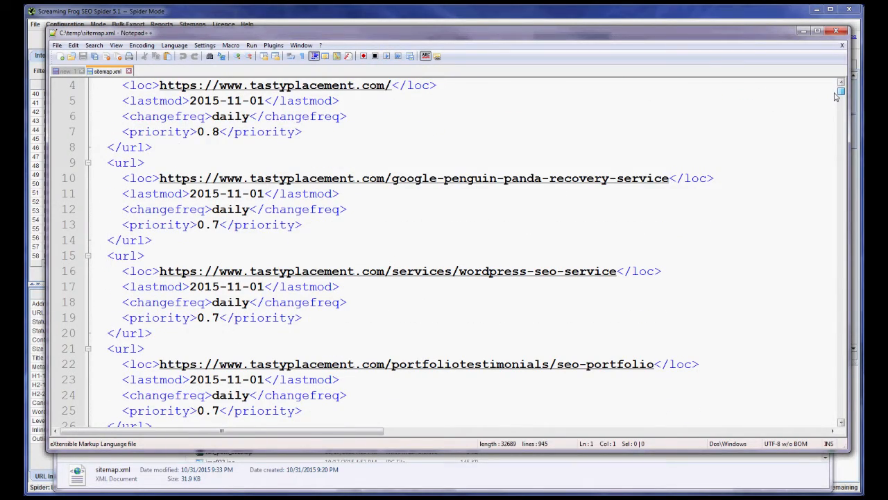
Step: Scroll through the sitemap.xml entries, then close Notepad++
scroll(down, 3)
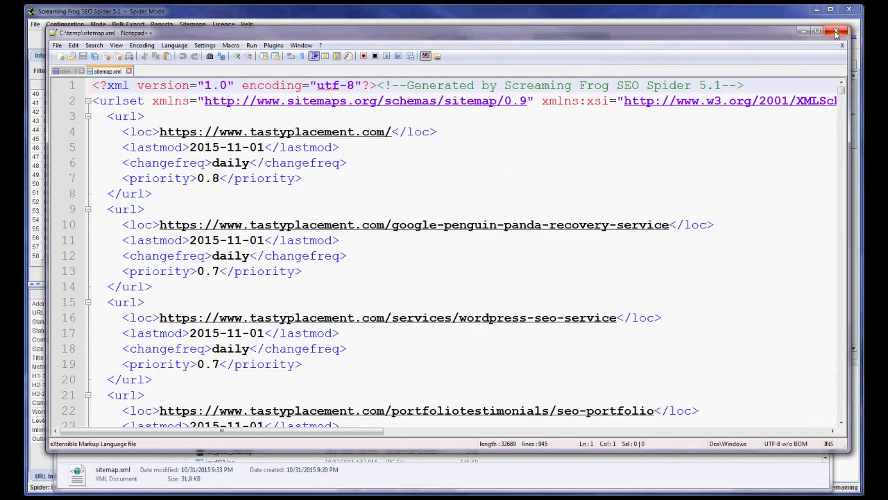
click(836, 33)
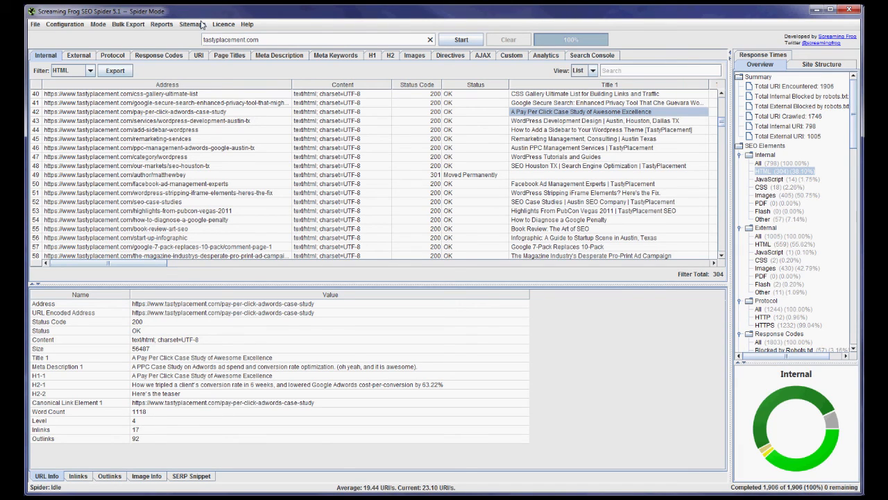
mouse_move(123, 39)
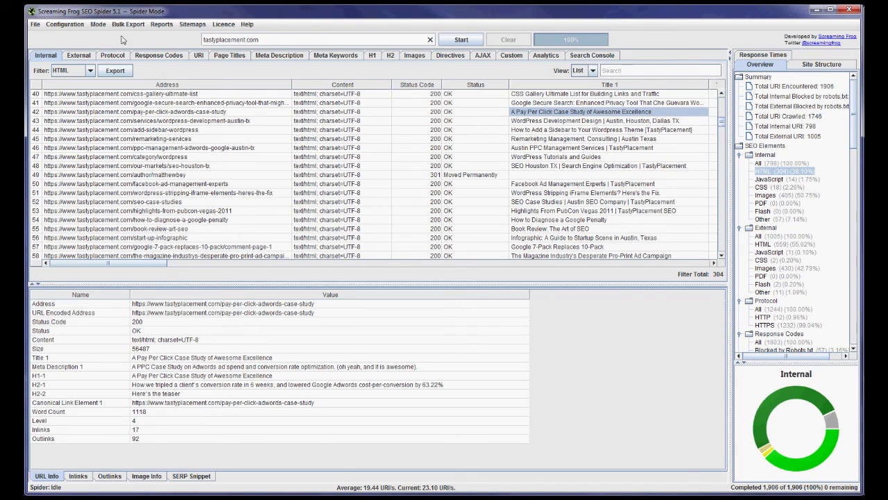